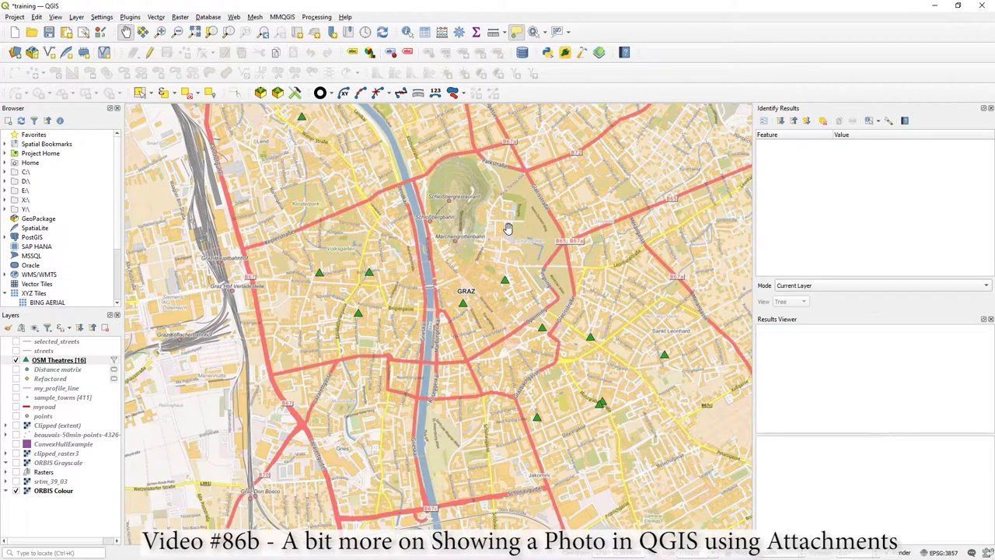
mouse_move(632, 324)
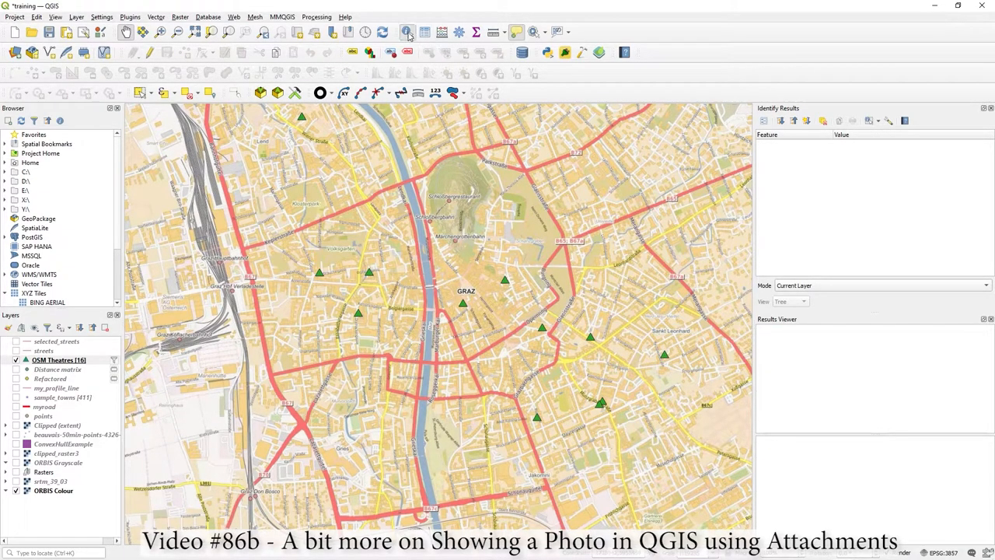
mouse_move(509, 284)
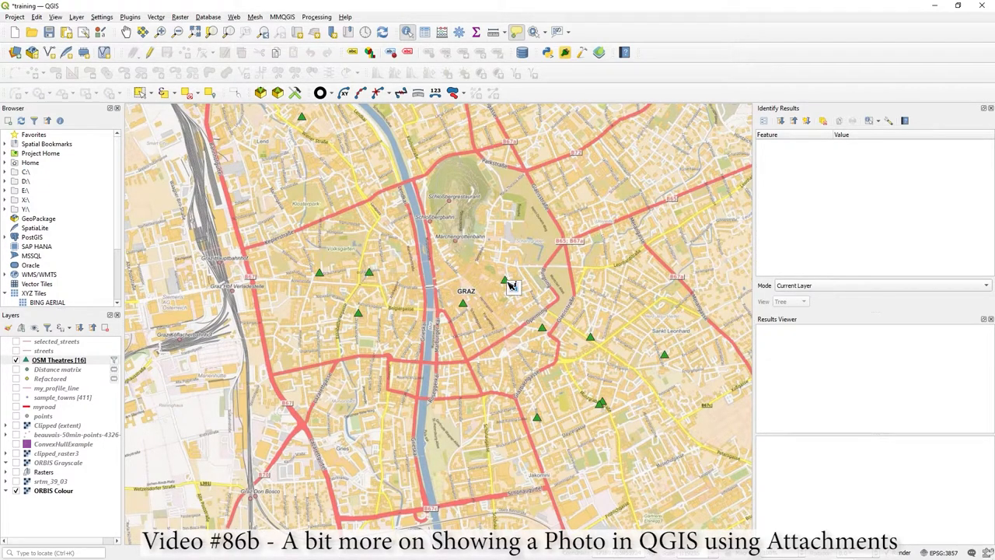
Step: Identify Royal Garden Jazz Club, Theatercafé Hin & Wider and Probebühne, selecting Probebühne's myphoto path photo3.jpg
click(504, 280)
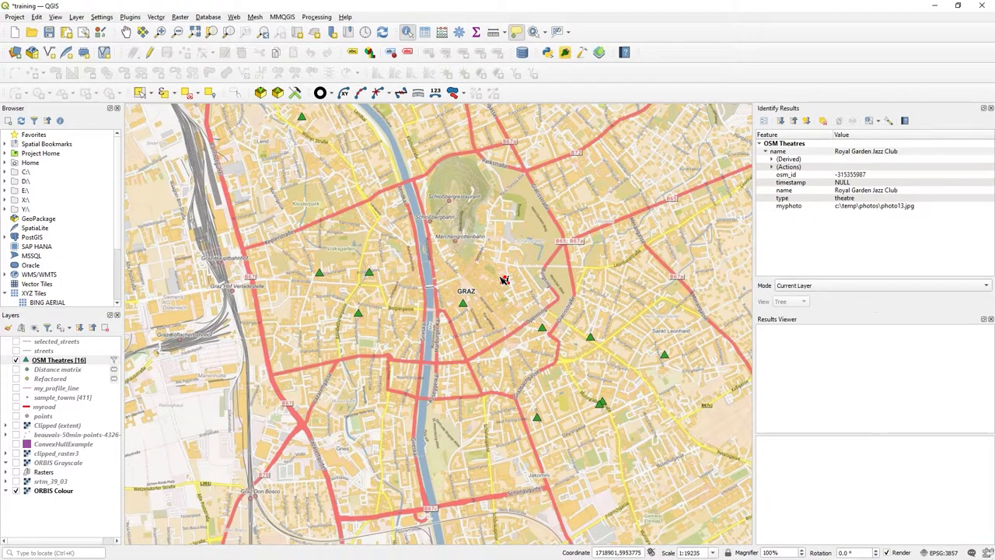
click(505, 280)
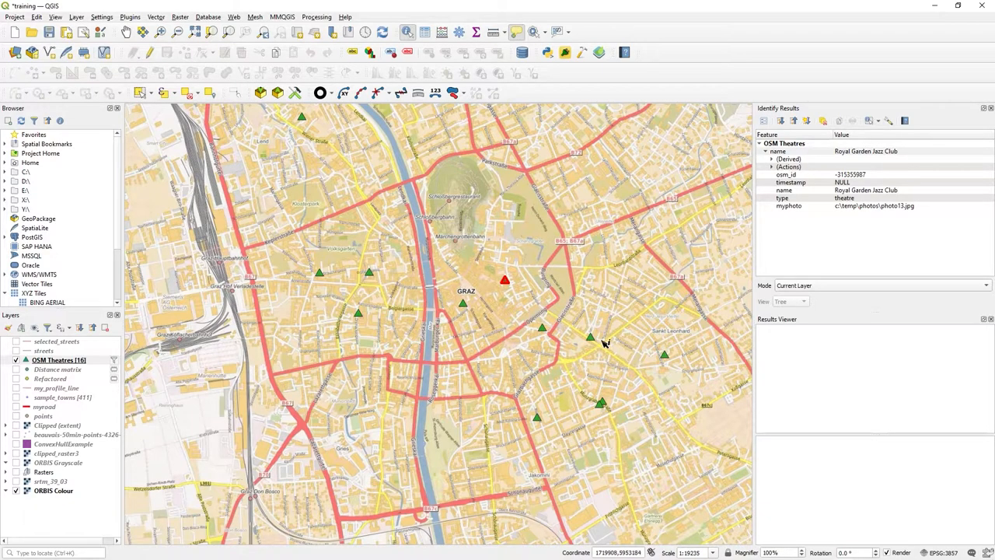
click(591, 336)
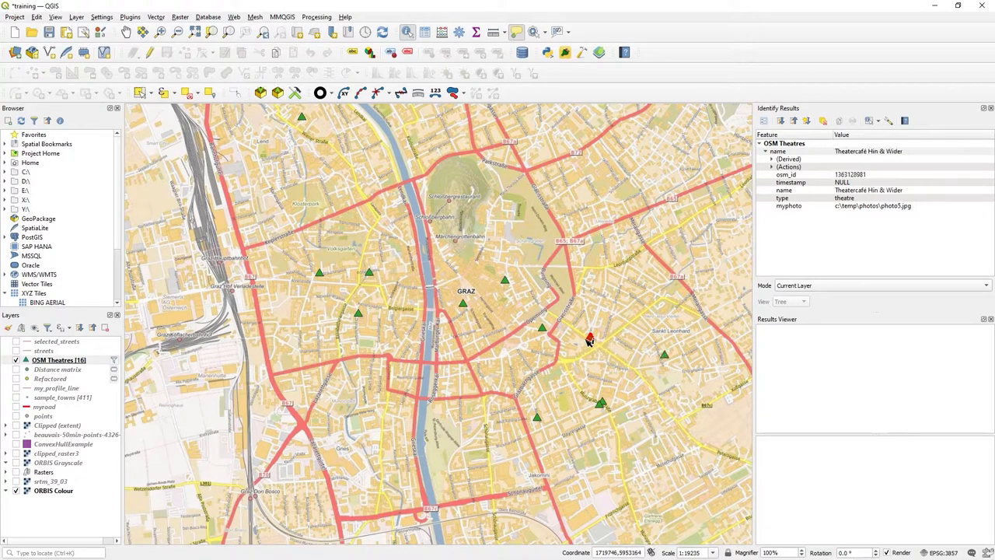
click(542, 327)
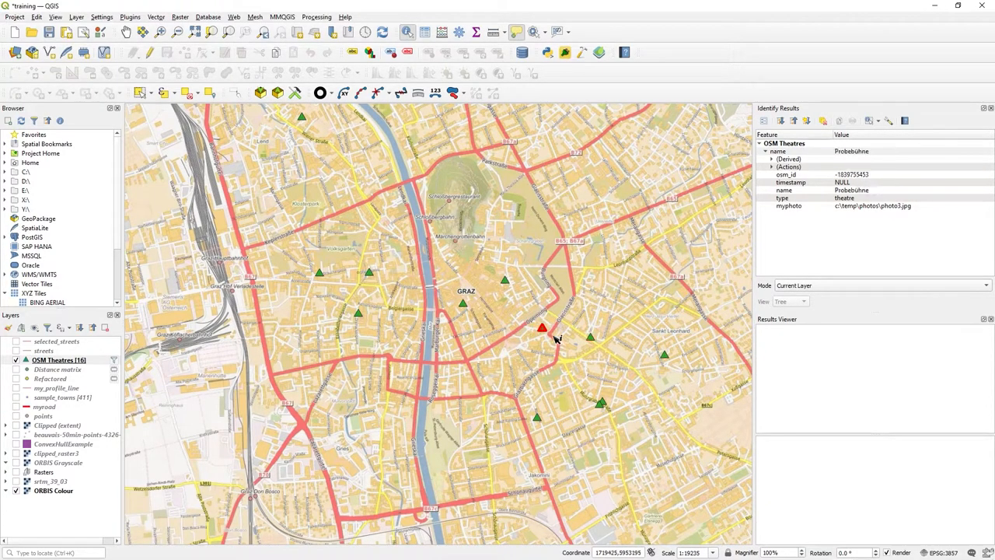
click(552, 333)
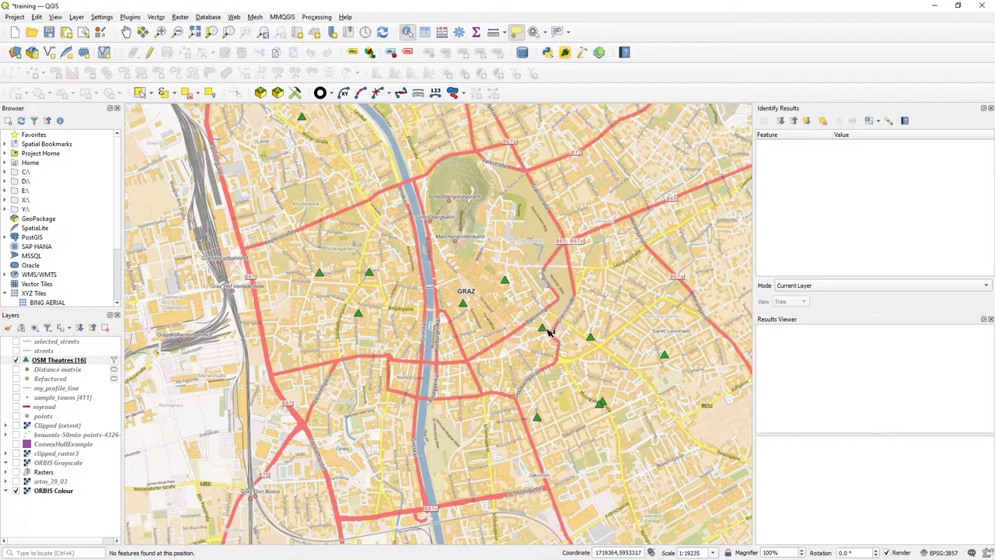
click(542, 327)
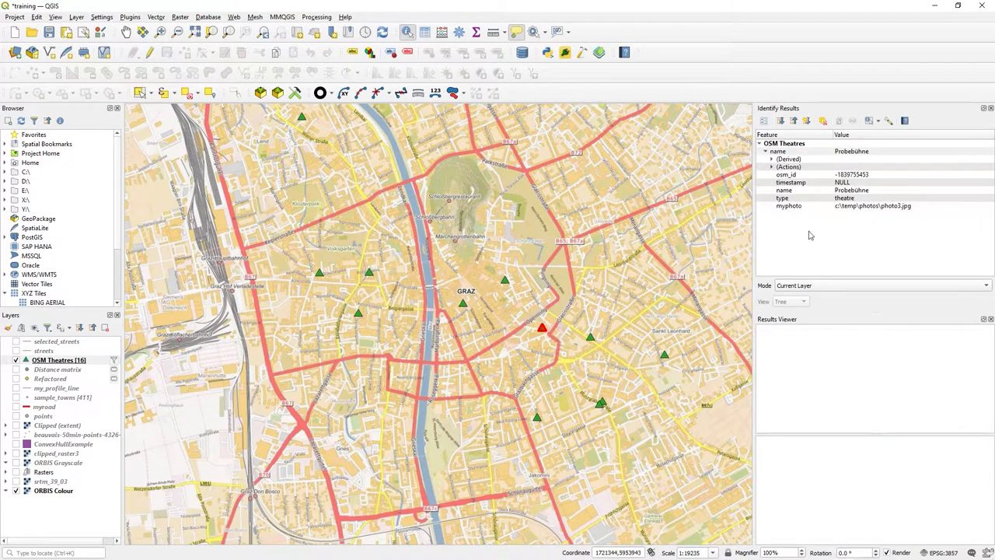
click(871, 205)
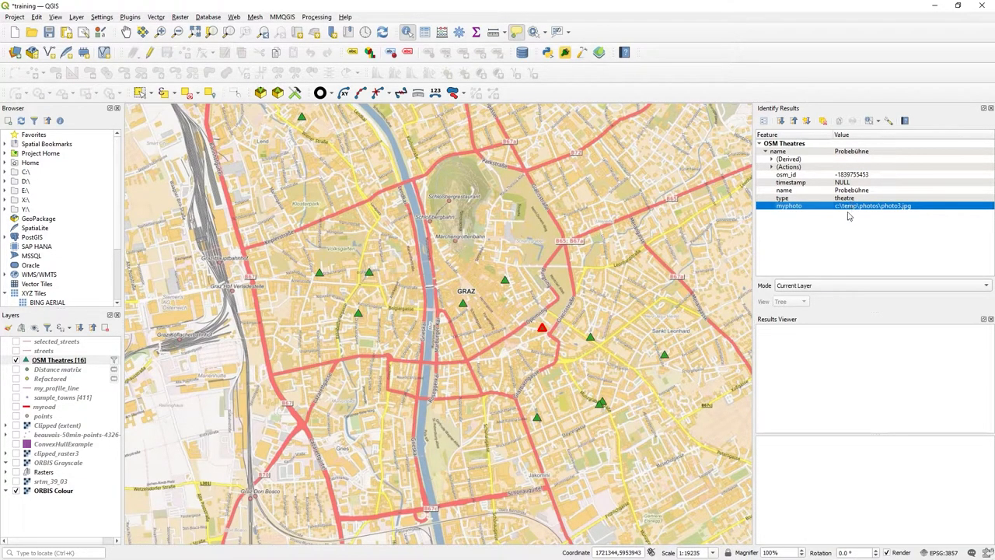
mouse_move(878, 212)
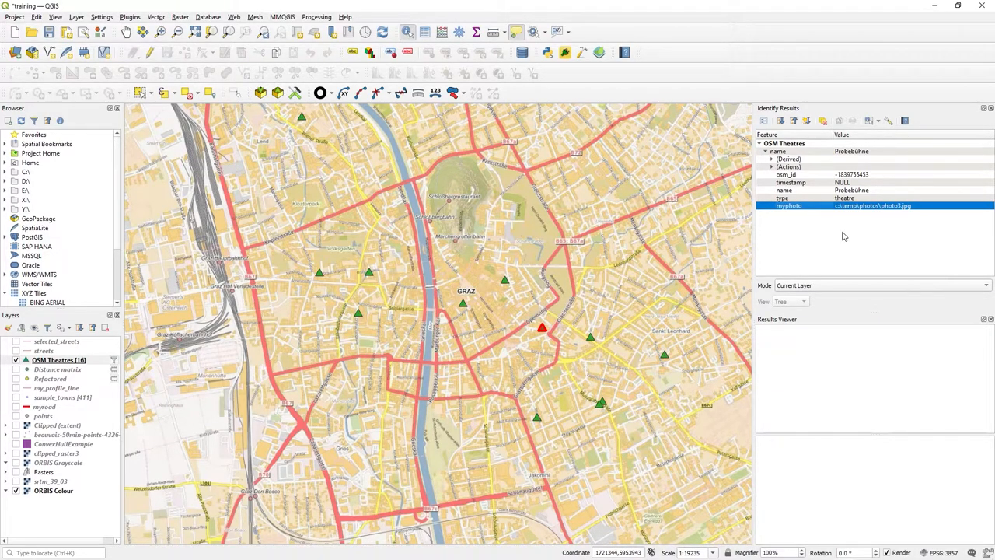
mouse_move(830, 242)
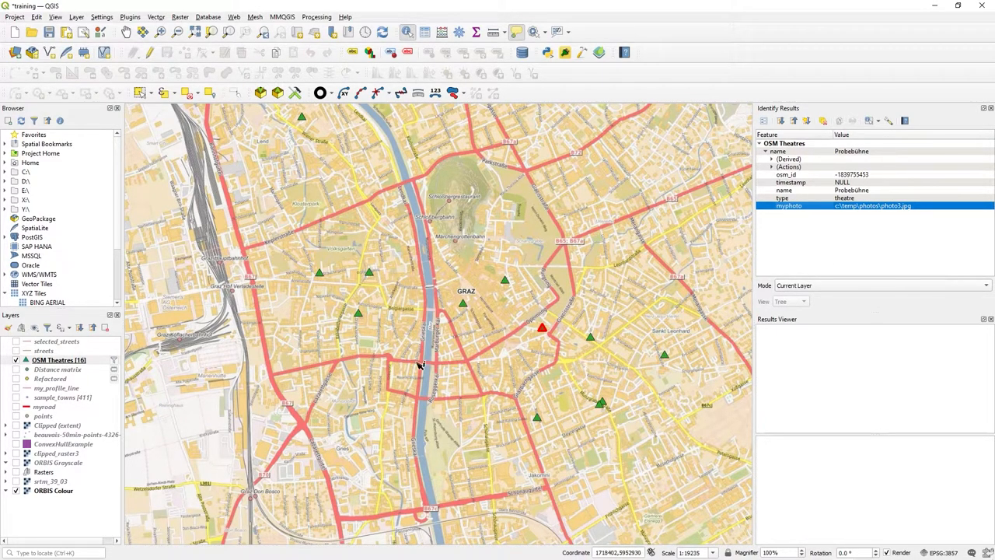
mouse_move(62, 360)
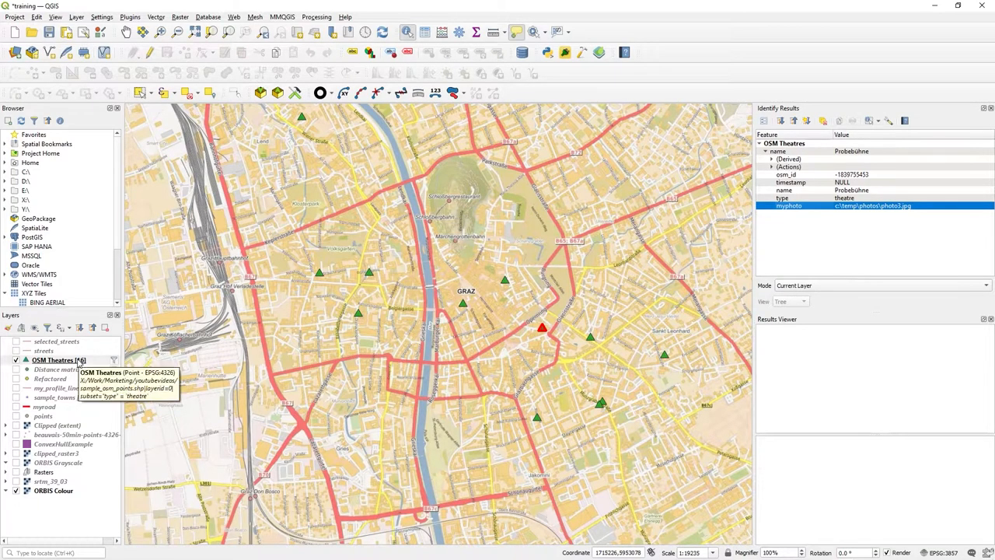
right_click(58, 360)
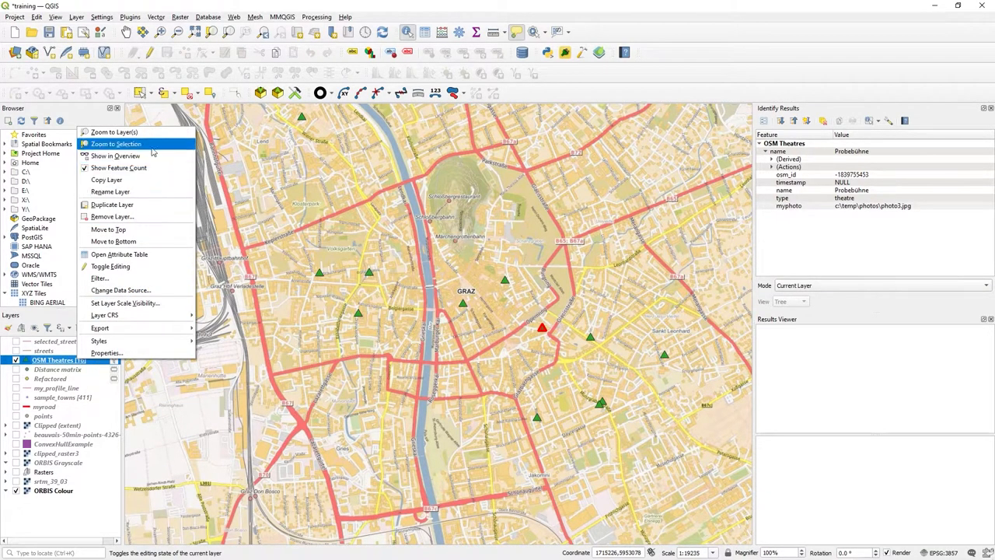
click(119, 254)
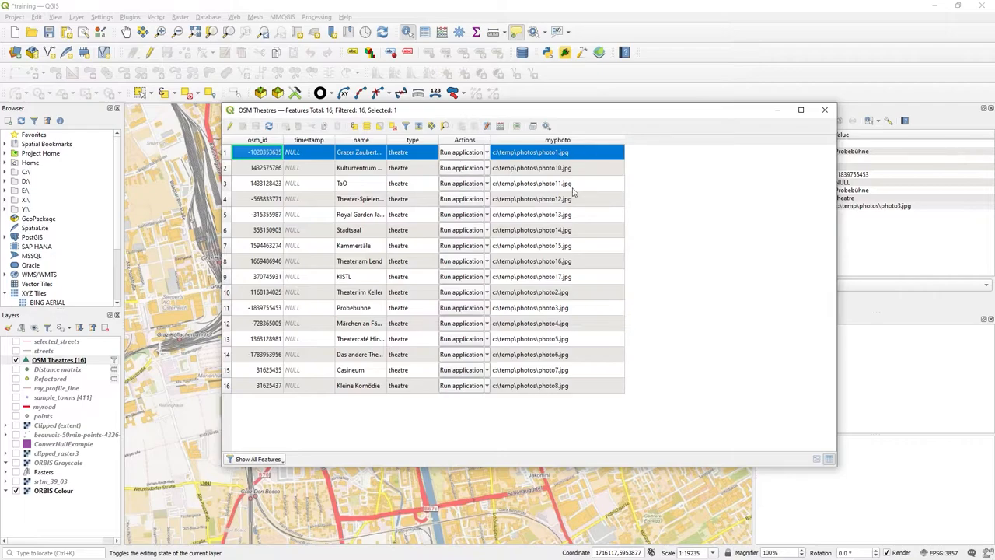
mouse_move(591, 197)
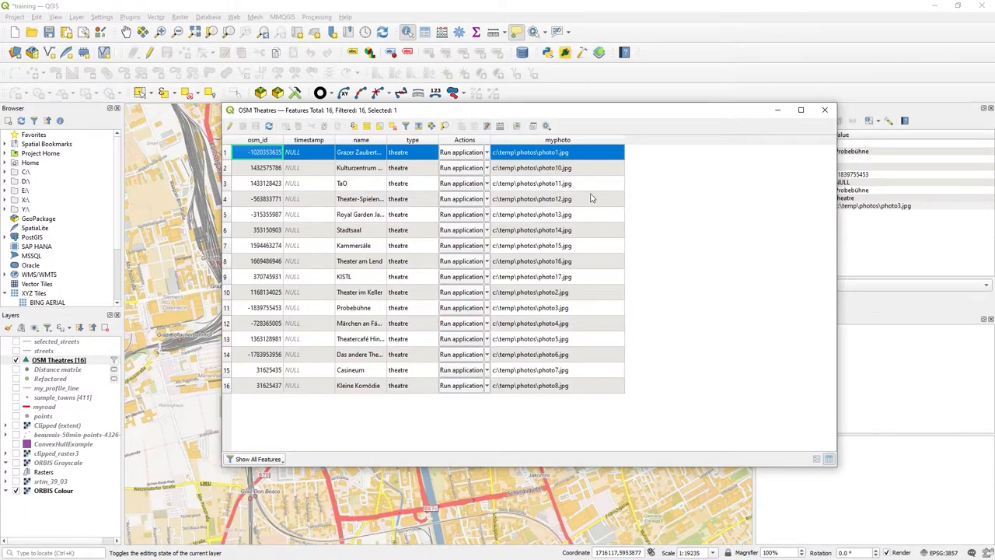
mouse_move(607, 253)
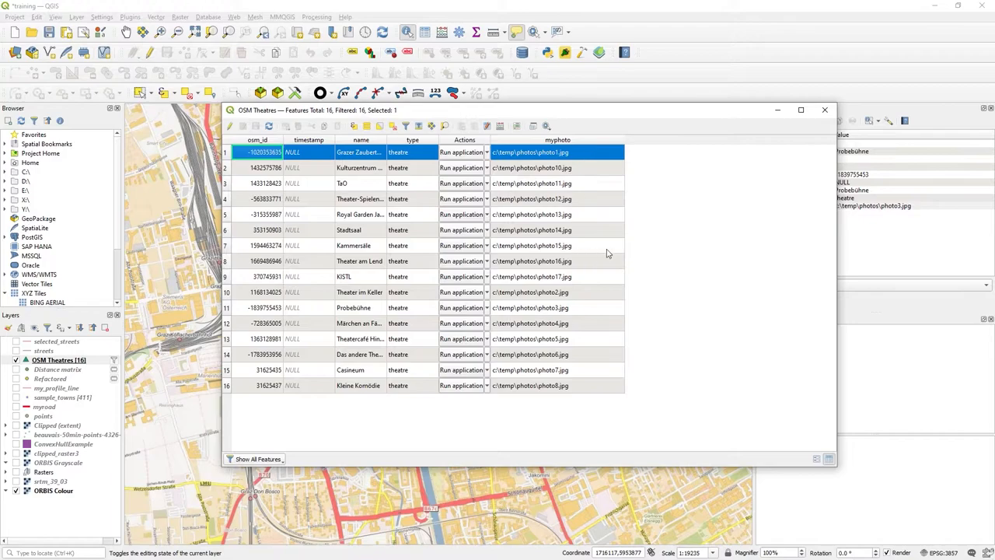
mouse_move(836, 118)
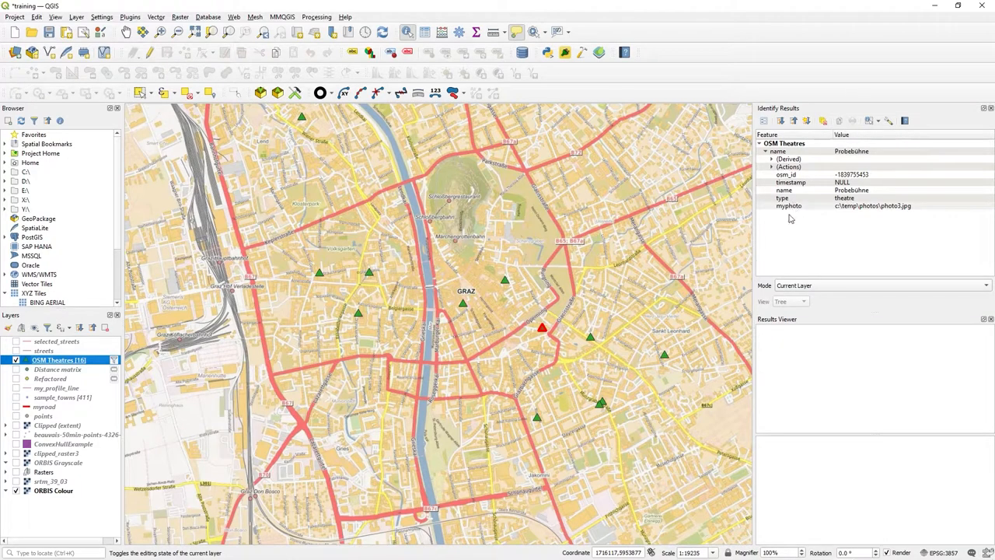
Step: Open the OSM Theatres layer properties on the Fields, then Attributes Form page
click(871, 205)
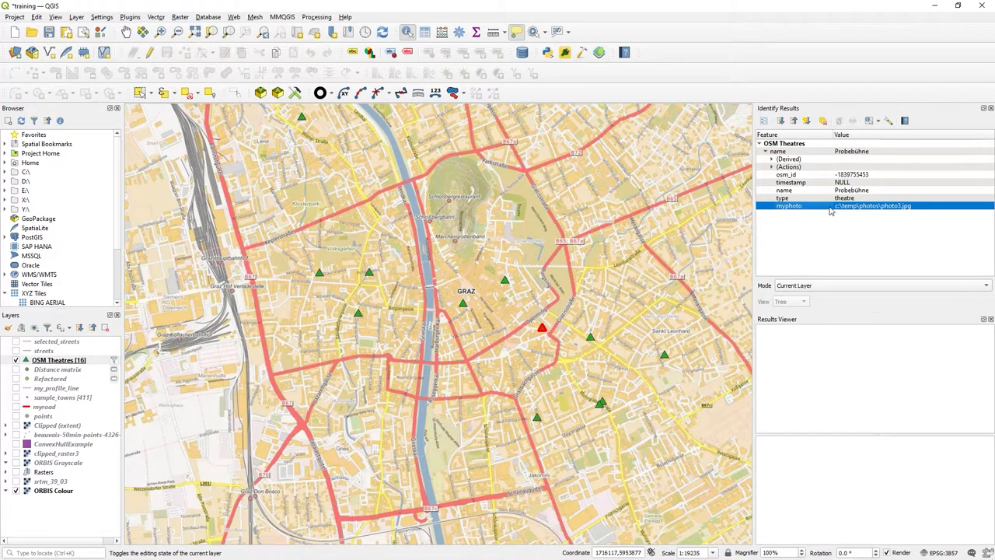
right_click(59, 360)
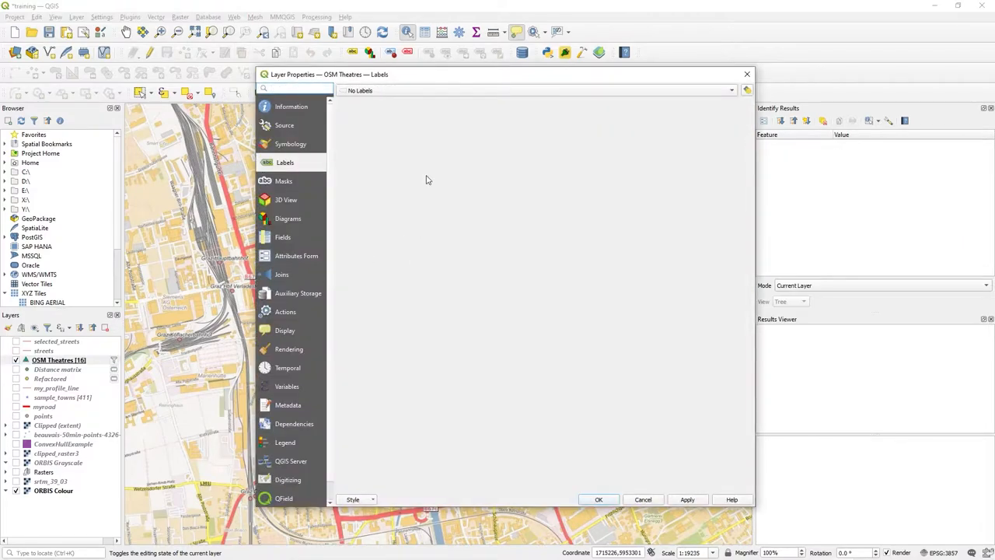
mouse_move(294, 229)
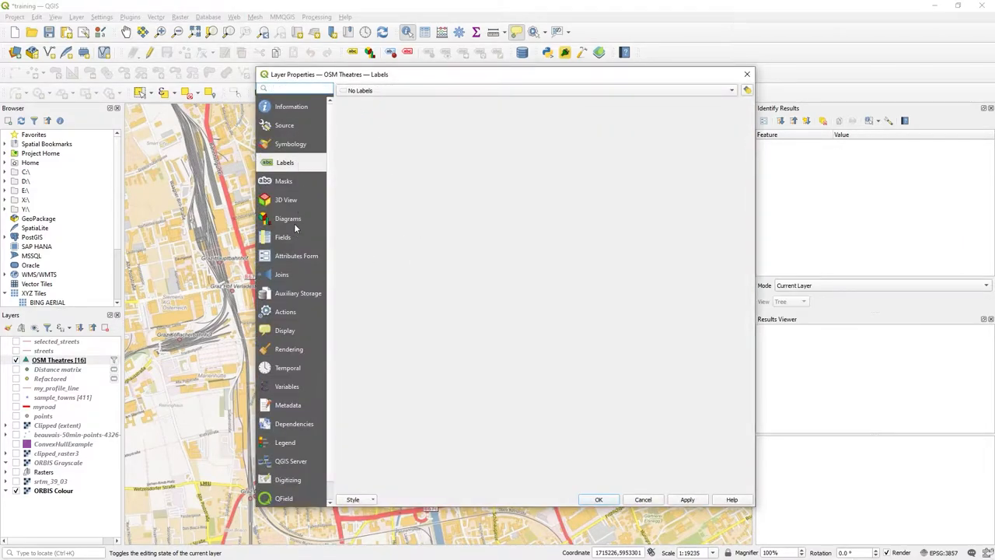
click(284, 237)
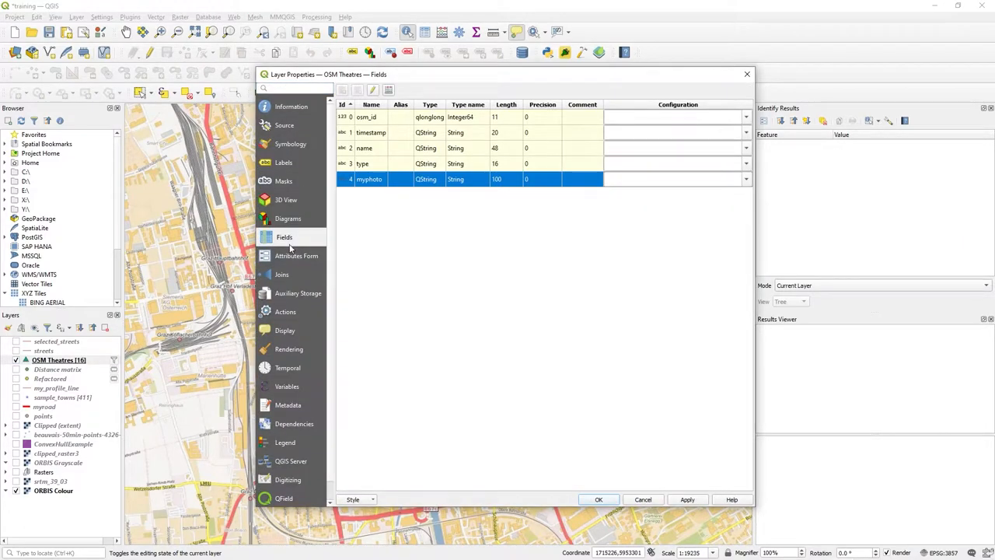
click(296, 256)
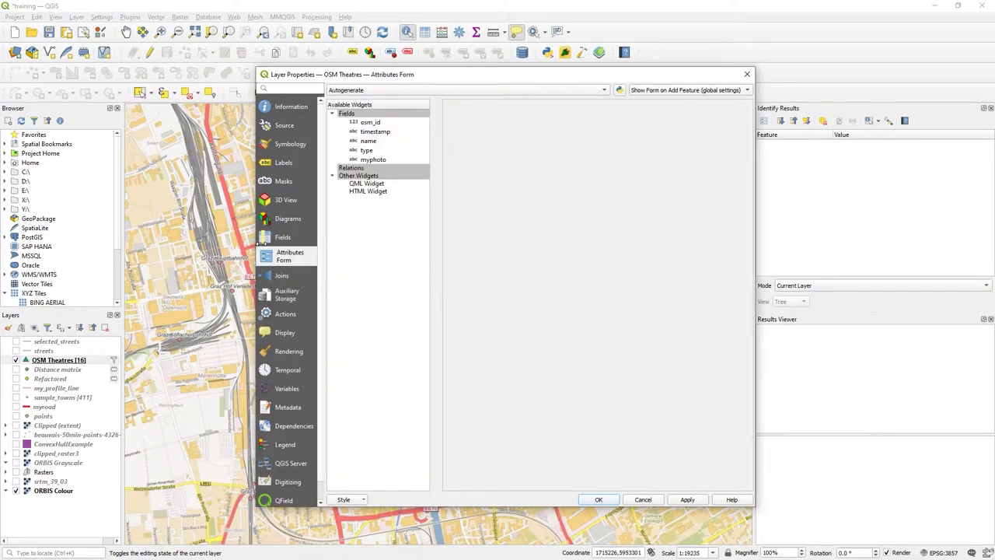
mouse_move(310, 180)
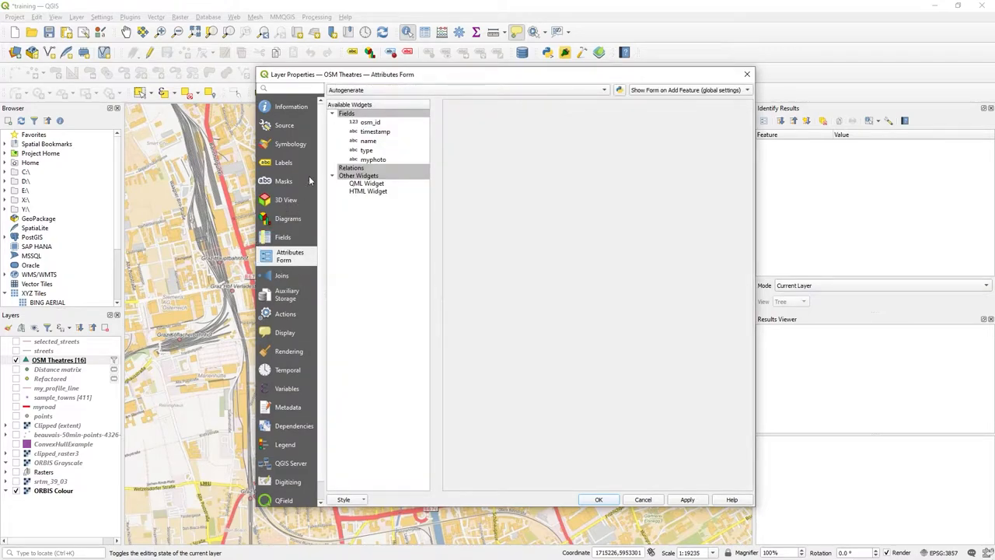
Step: Make myphoto an Attachment widget with default path c:\temp\photos and Image viewer type, then confirm
click(373, 160)
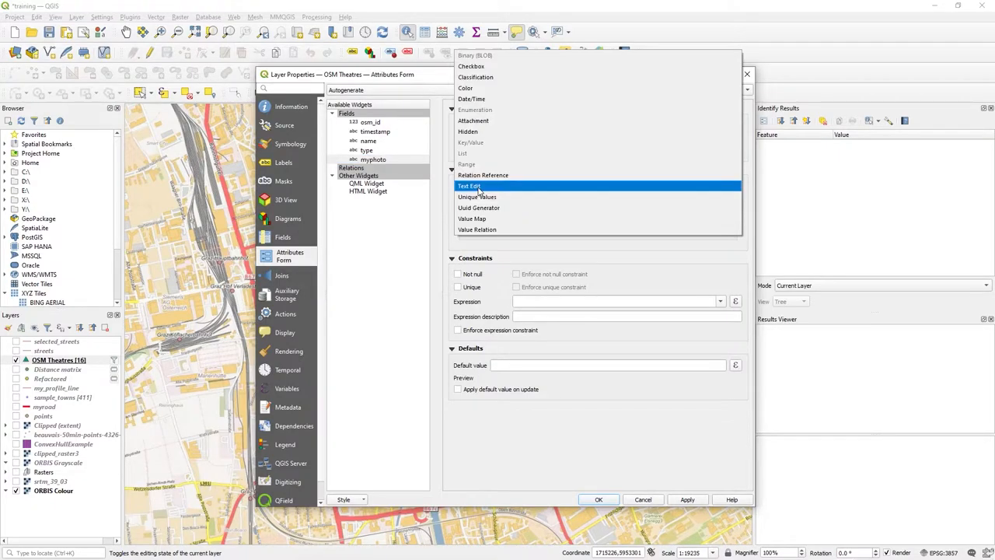
mouse_move(473, 121)
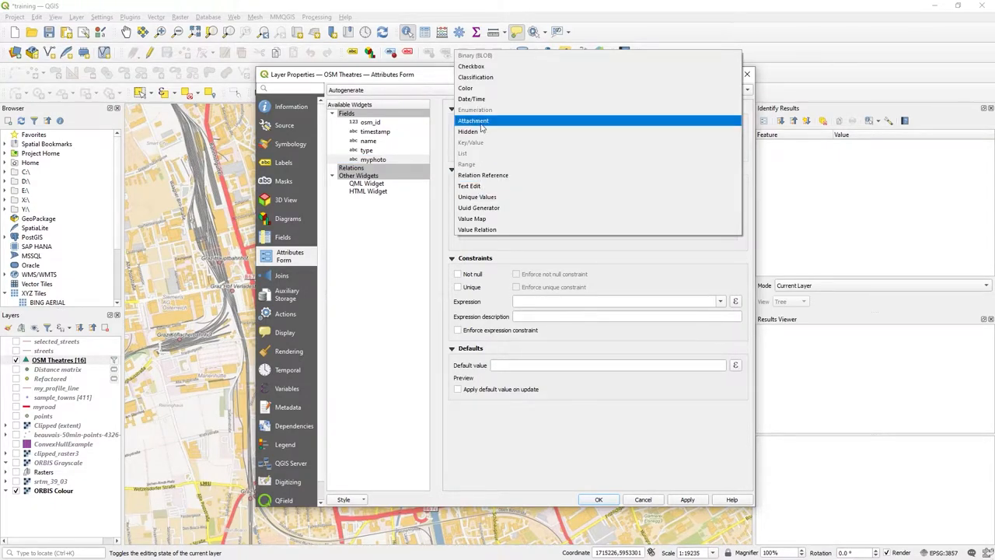
click(474, 121)
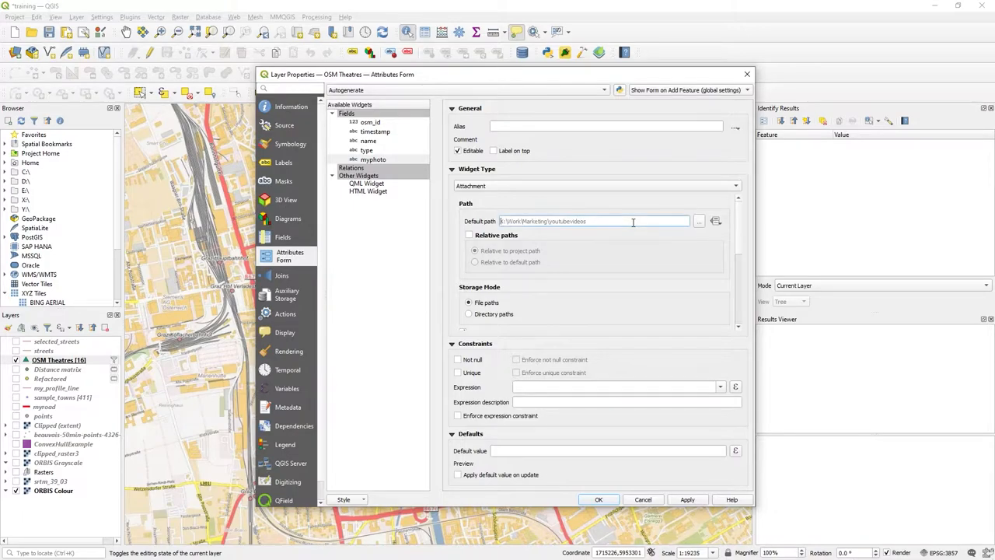
text(c:\temp\photo)
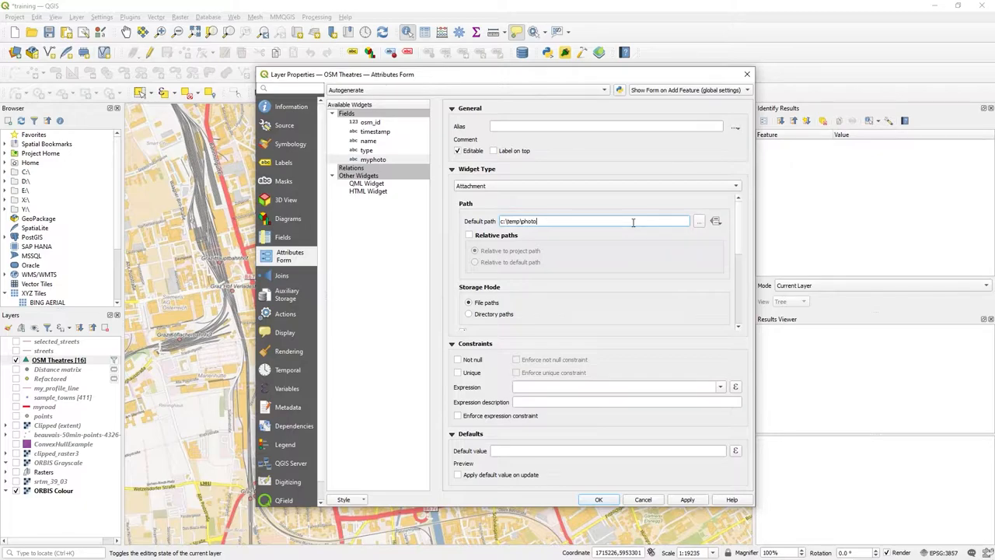
text(s)
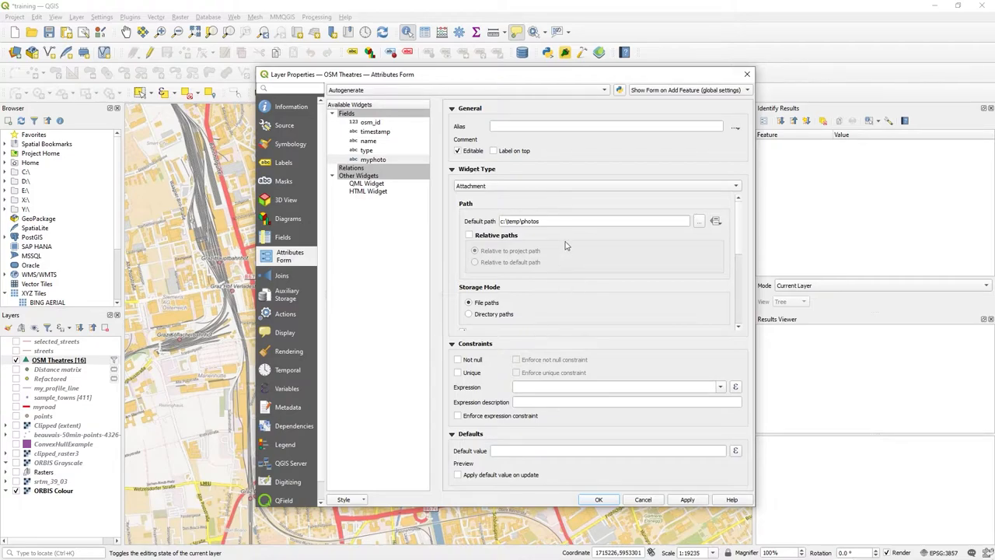
mouse_move(755, 294)
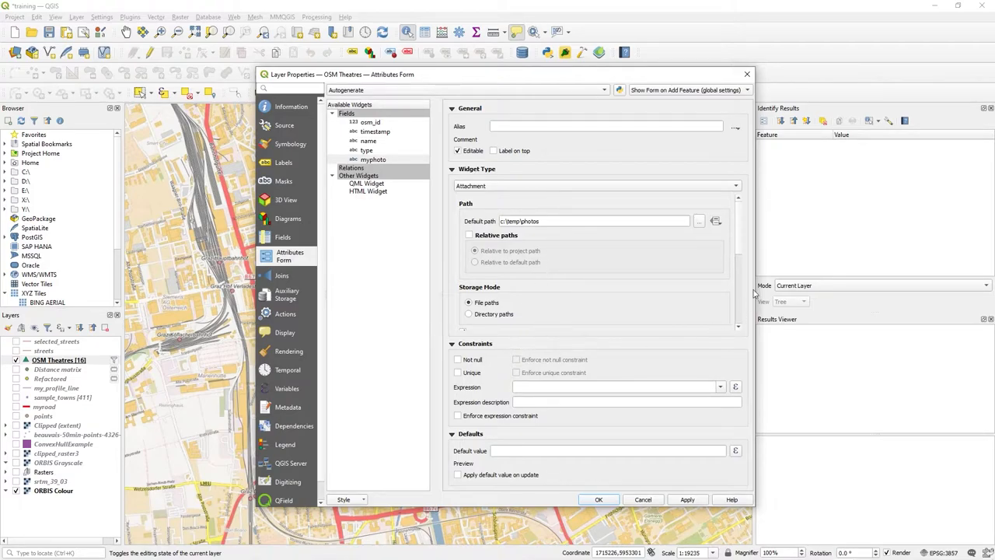
scroll(down, 3)
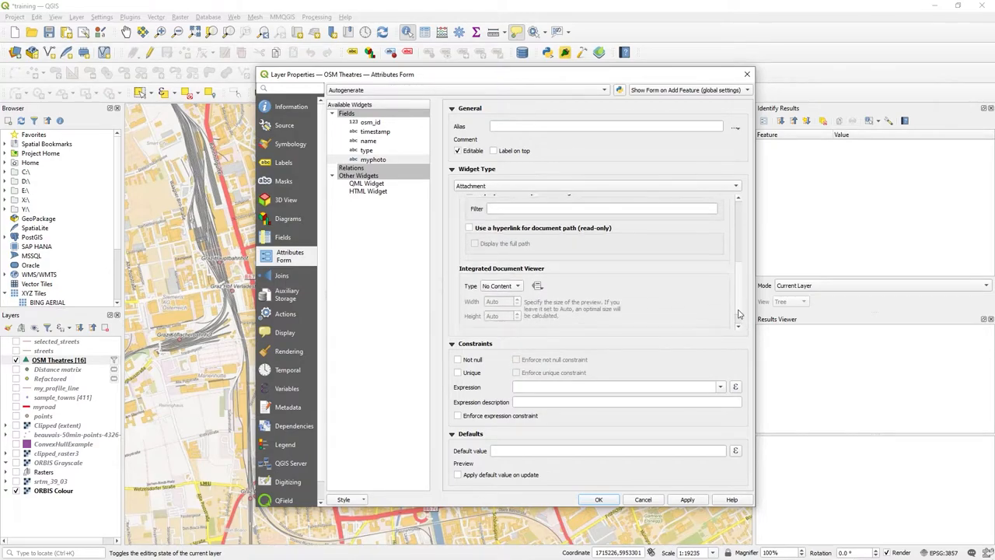
click(501, 286)
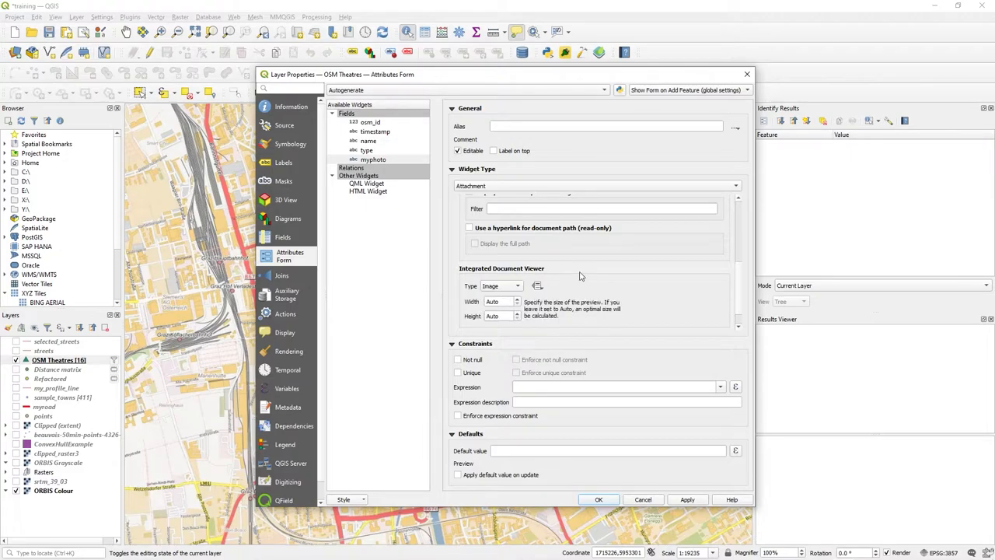
mouse_move(509, 331)
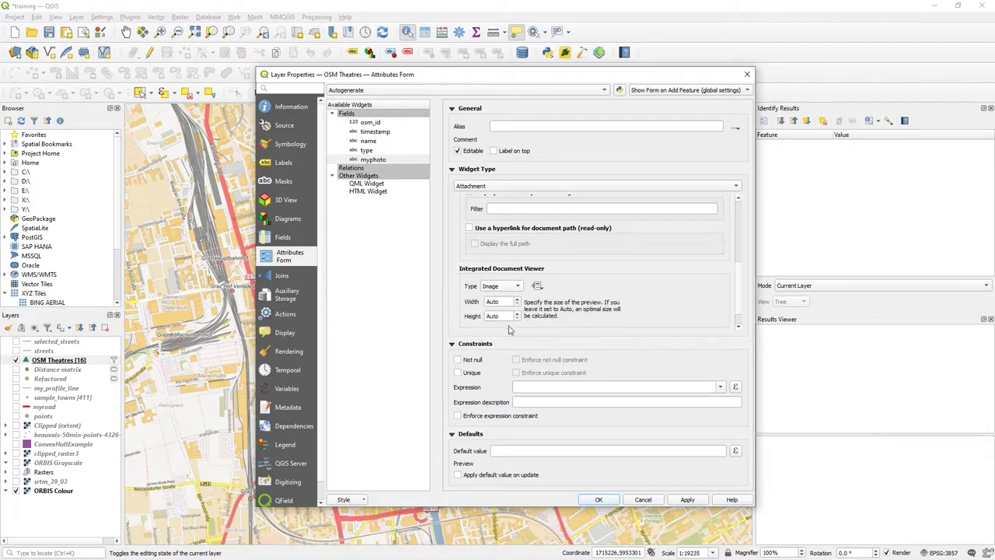
click(515, 299)
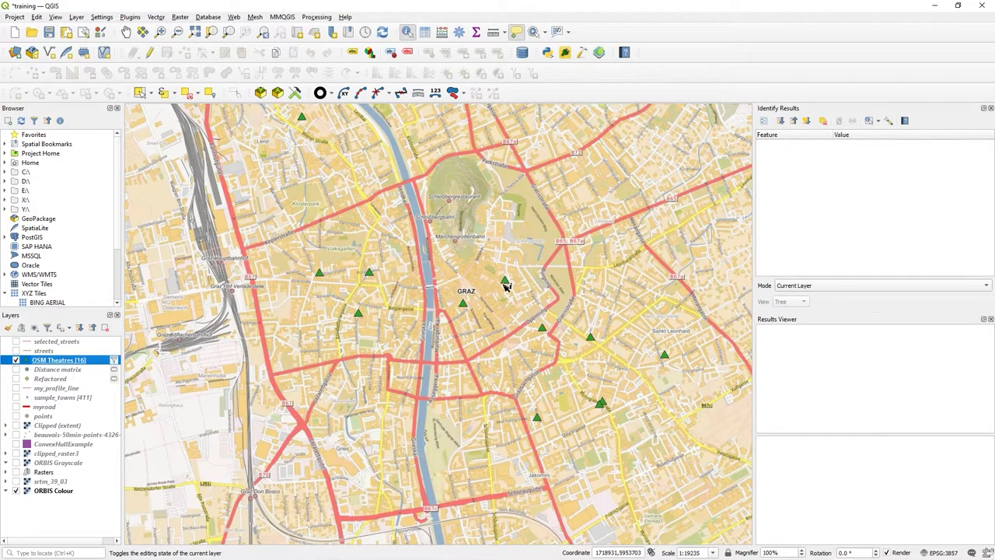
mouse_move(506, 286)
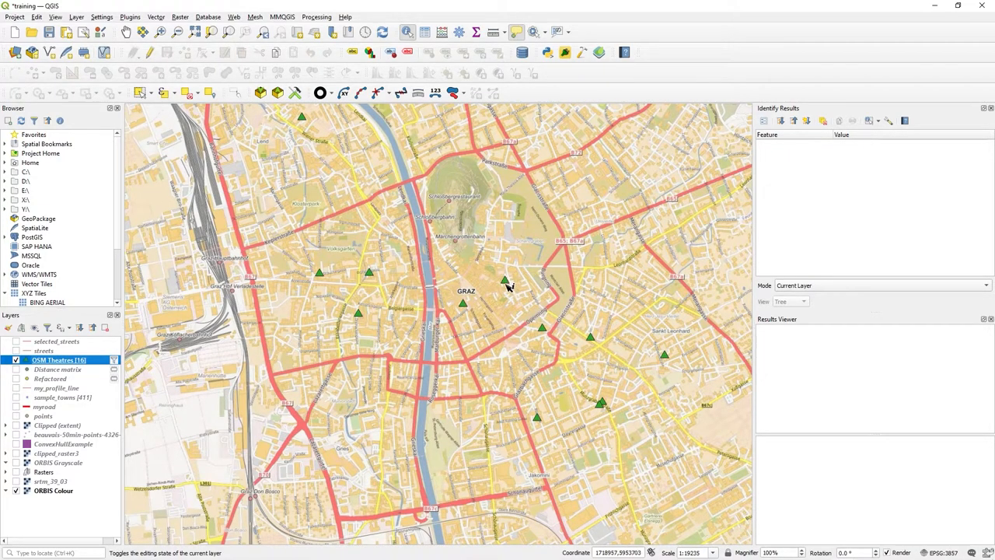
Step: Open Royal Garden Jazz Club's feature form from its myphoto result to see photo13.jpg, then close it
click(505, 280)
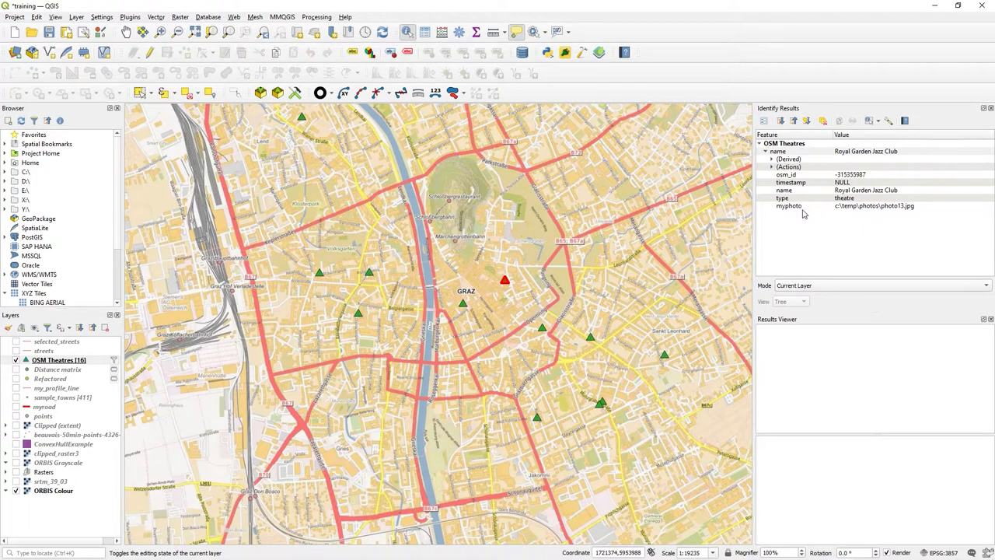
right_click(789, 205)
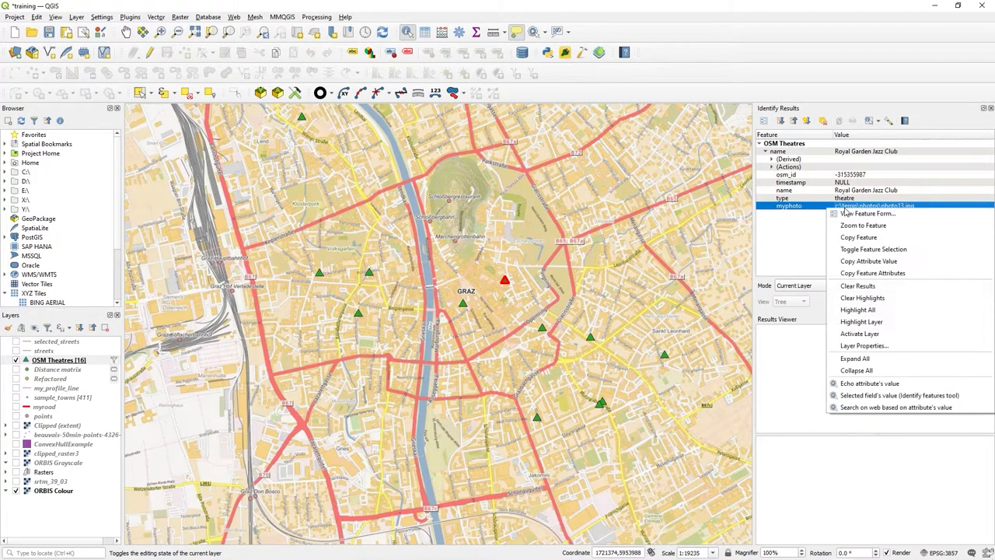
mouse_move(867, 213)
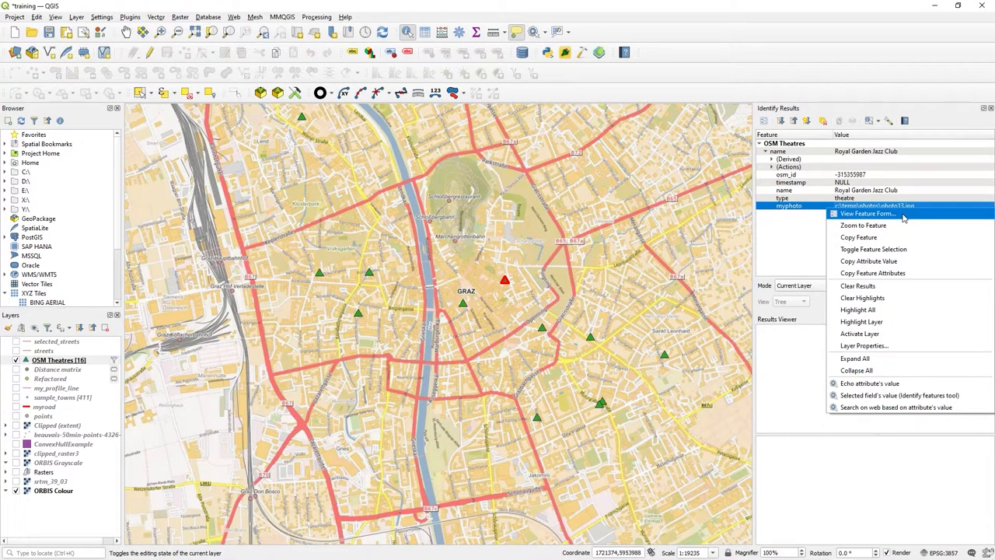
click(868, 213)
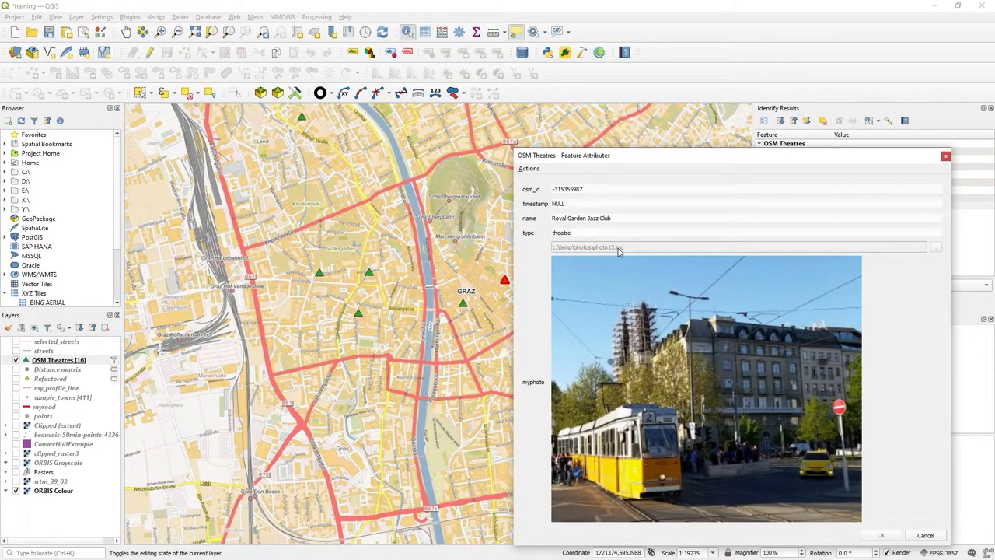
mouse_move(580, 333)
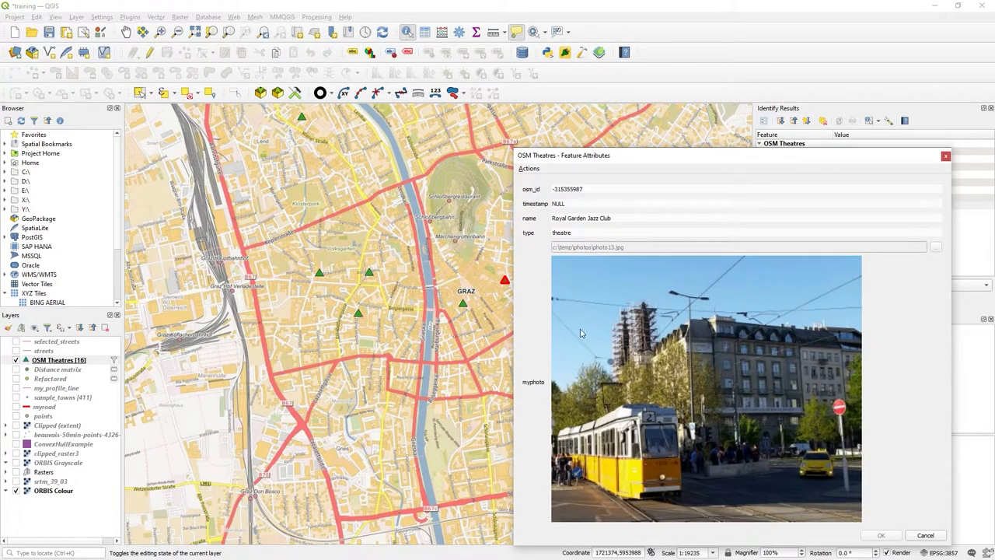
mouse_move(545, 364)
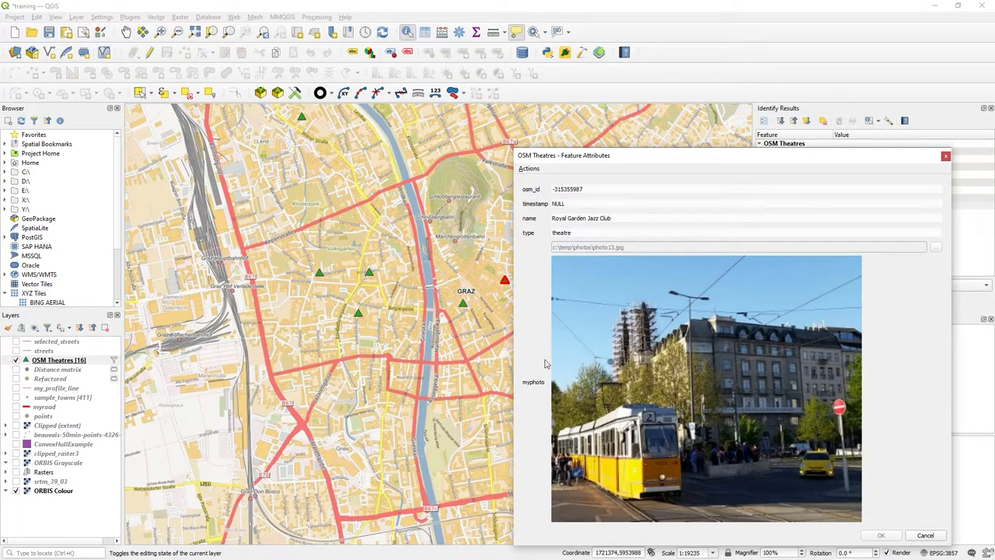
mouse_move(600, 328)
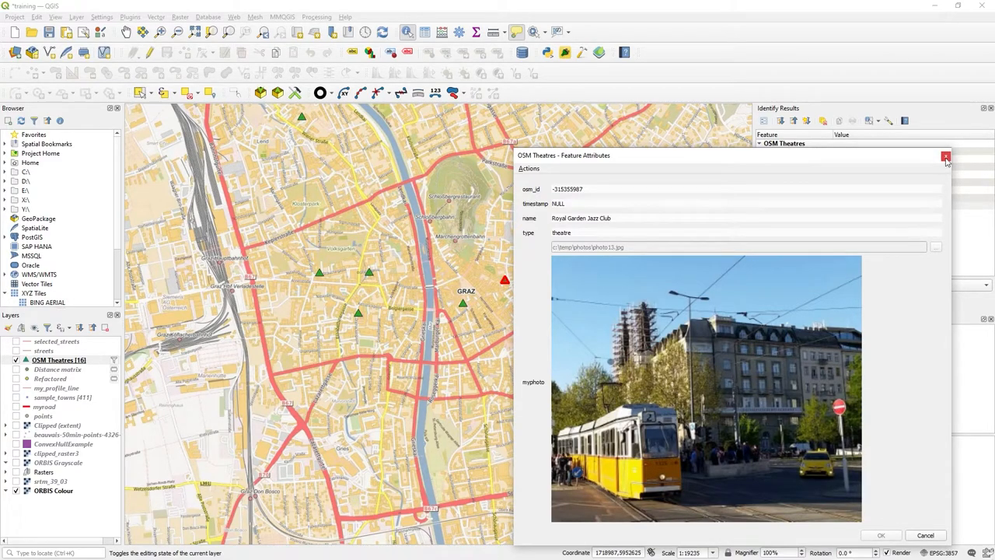
click(945, 156)
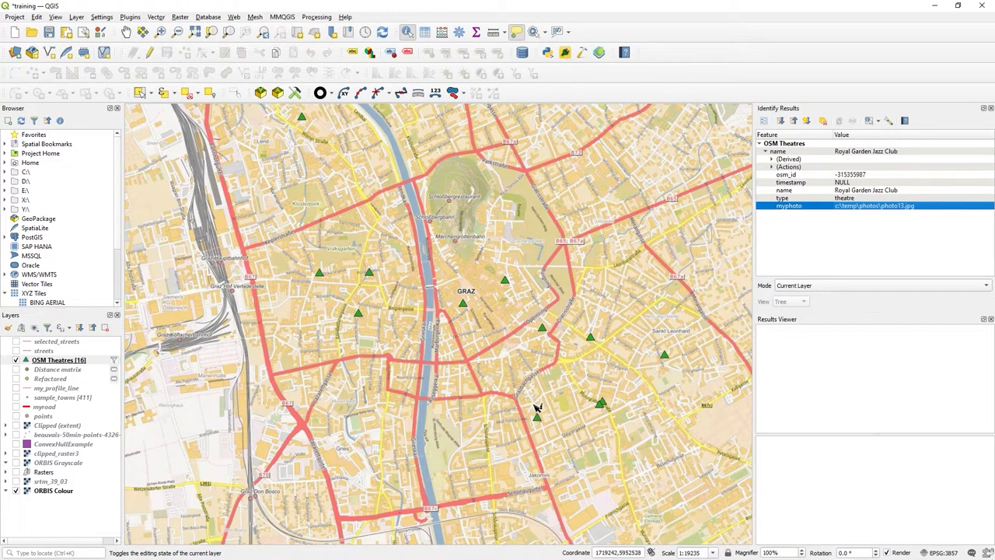
Step: Identify TaO and view its feature form with the attached photo, then close it
click(538, 418)
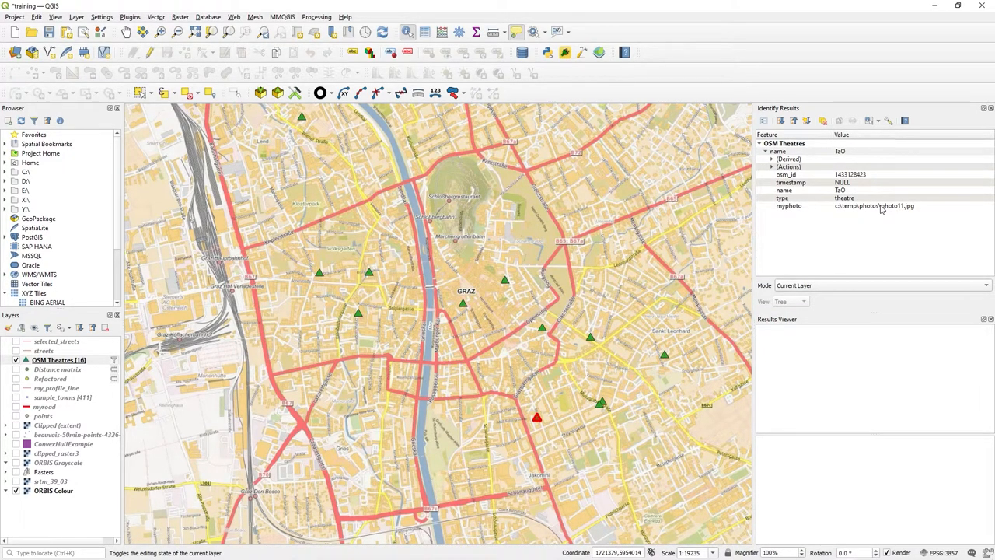
right_click(789, 205)
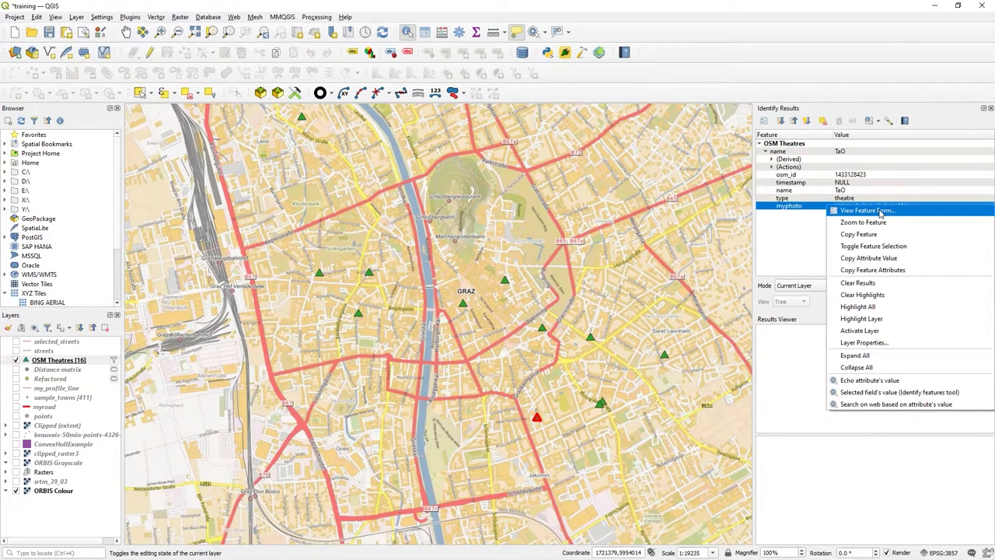
click(866, 210)
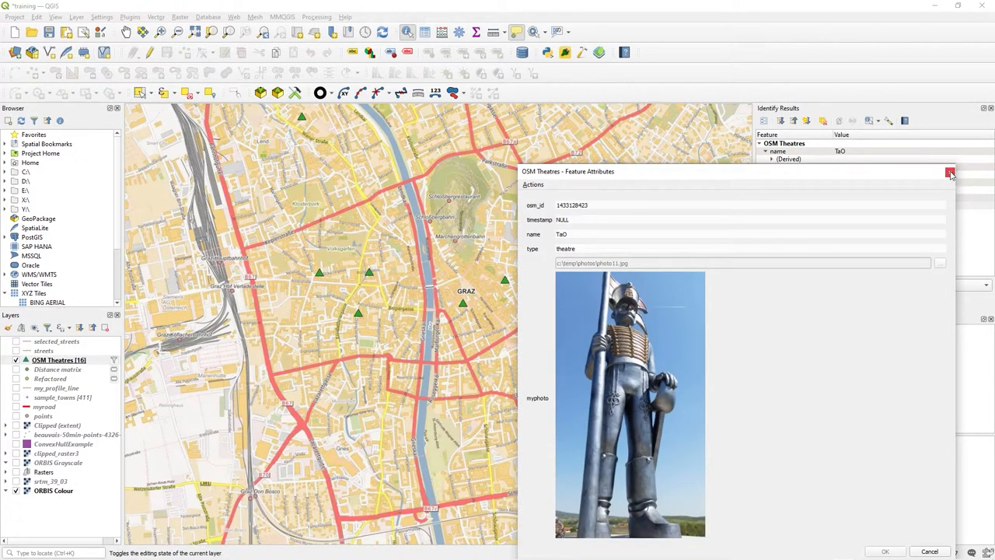
click(949, 173)
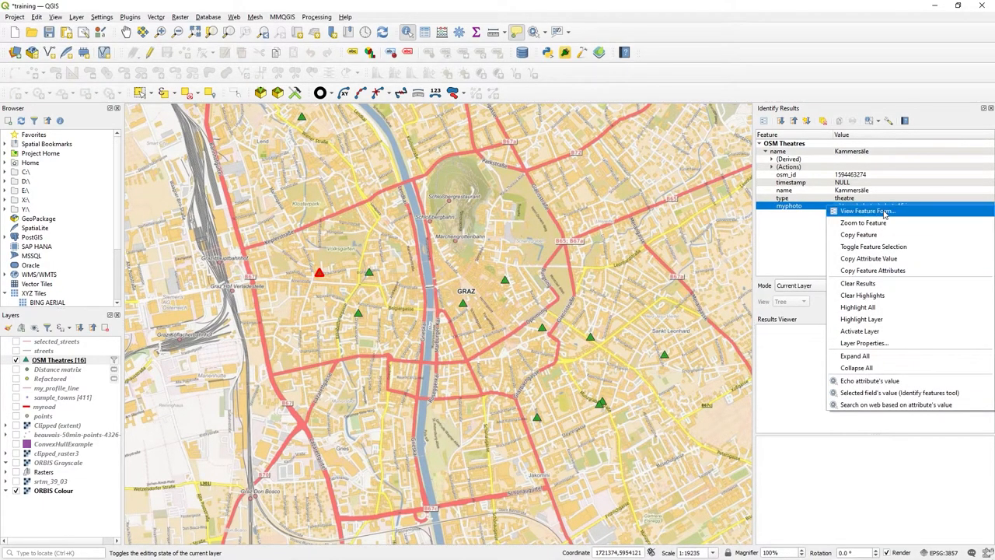
Step: View Kammersäle's feature form photo, close it, and select the OSM Theatres layer
click(866, 211)
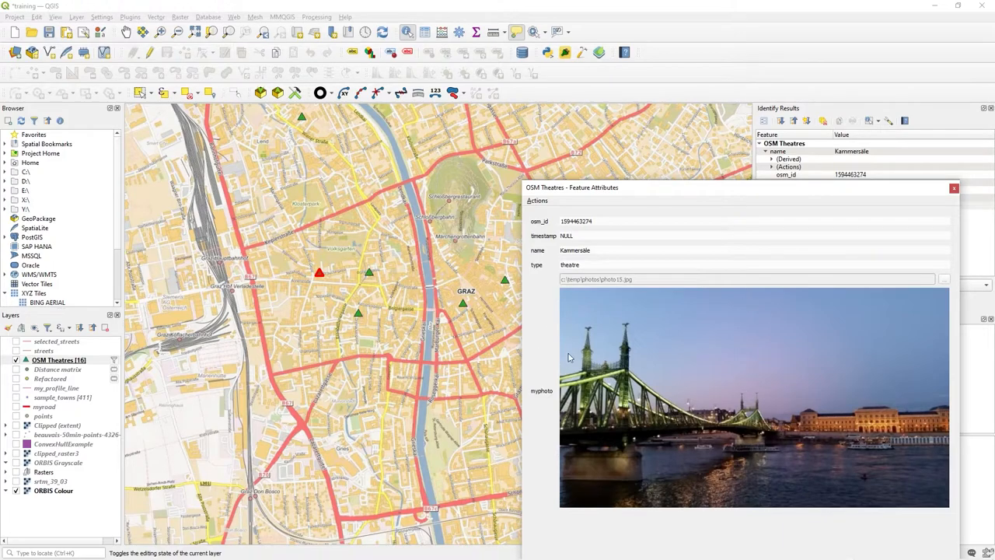
click(954, 187)
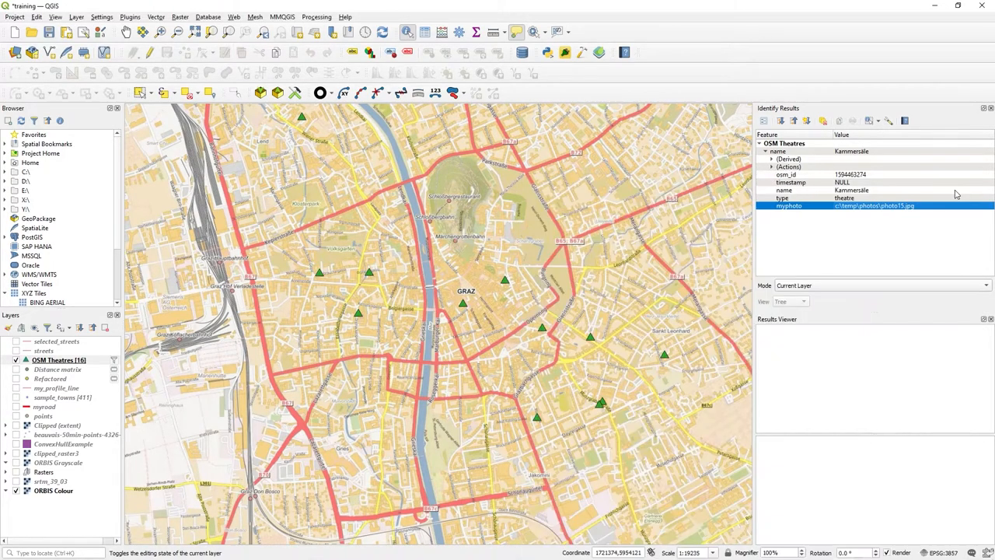
mouse_move(735, 225)
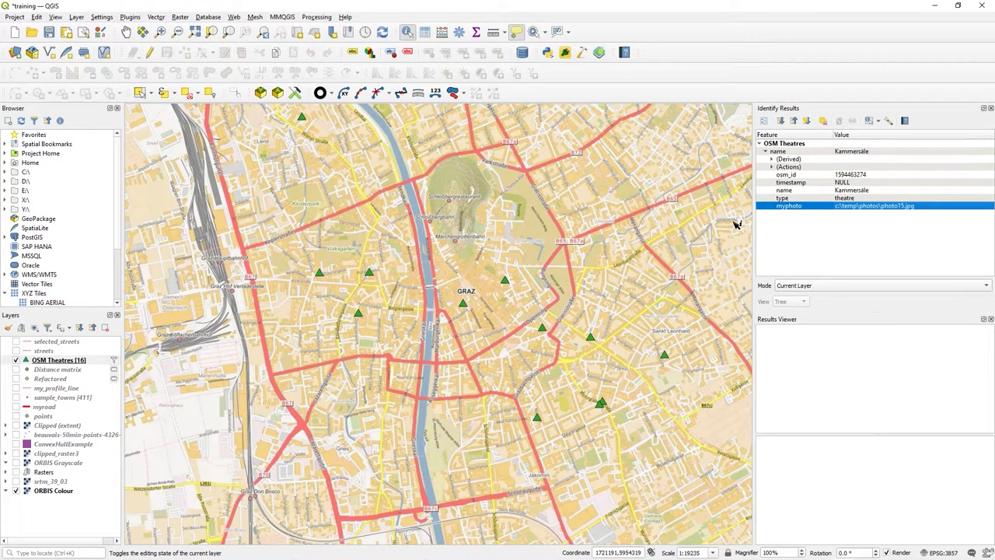
click(58, 360)
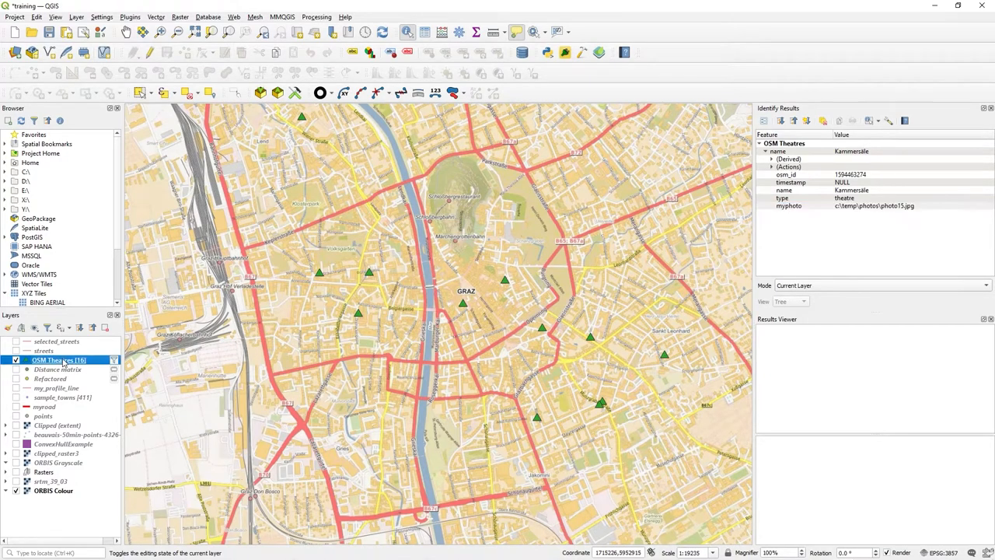
Step: Toggle editing on OSM Theatres and save a new theatre point with photo14.jpg attached
right_click(58, 359)
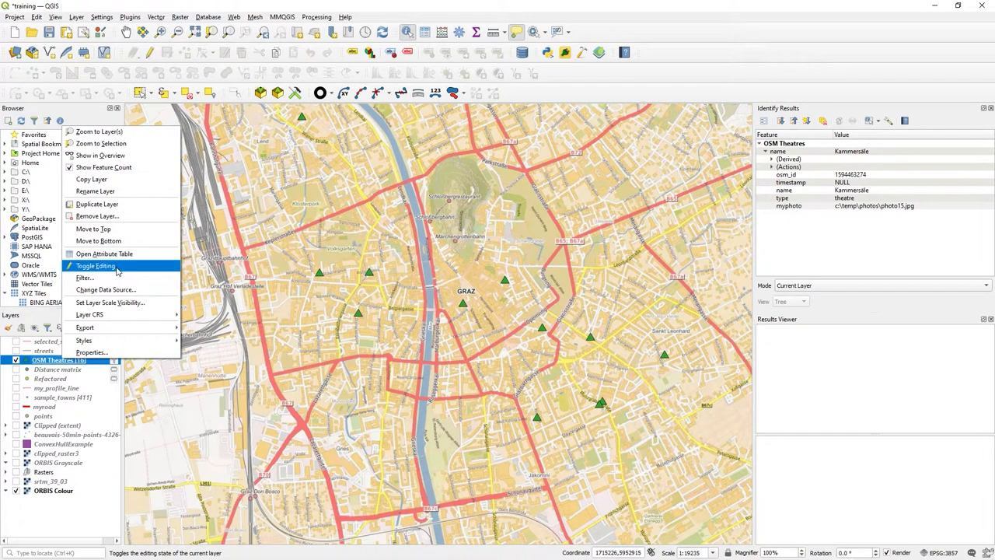
click(95, 266)
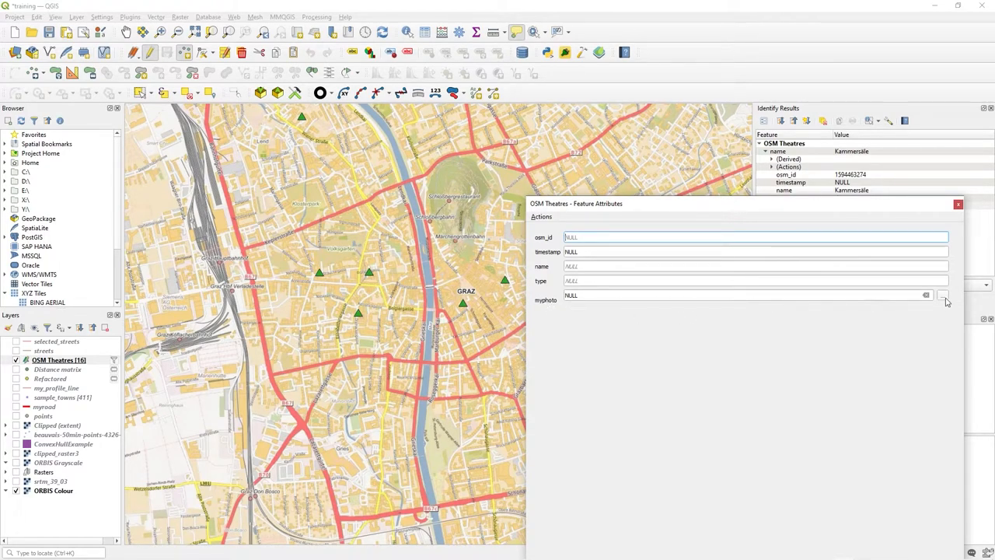
click(944, 295)
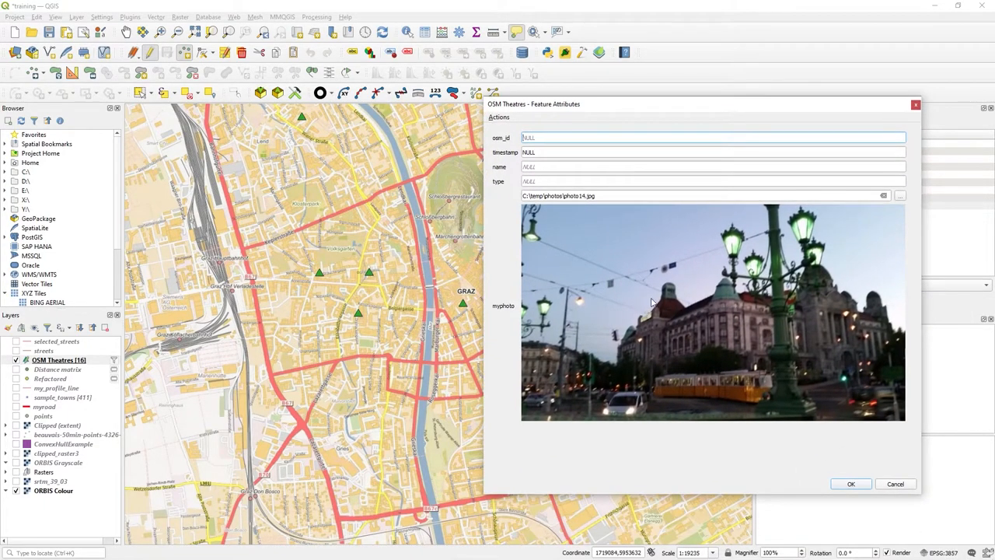
mouse_move(515, 308)
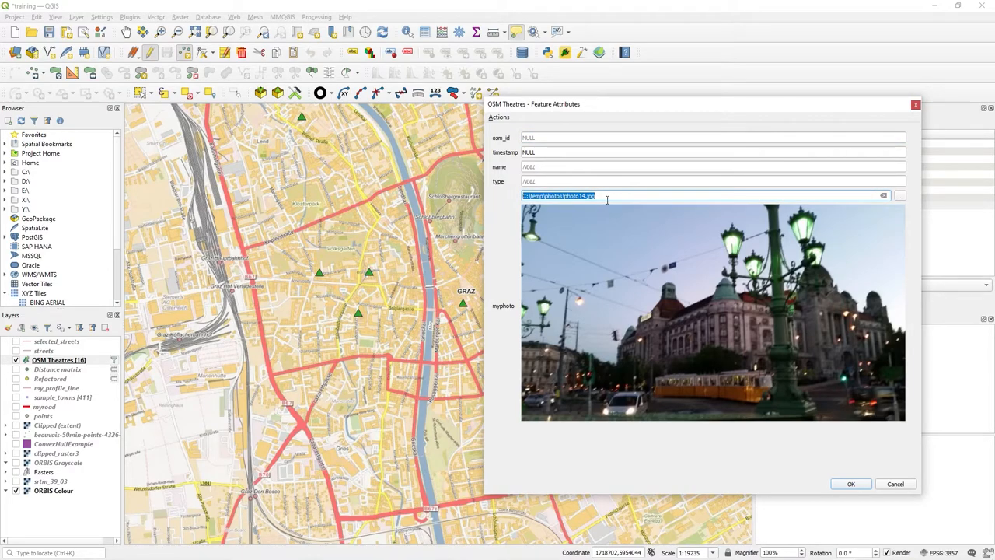
click(895, 484)
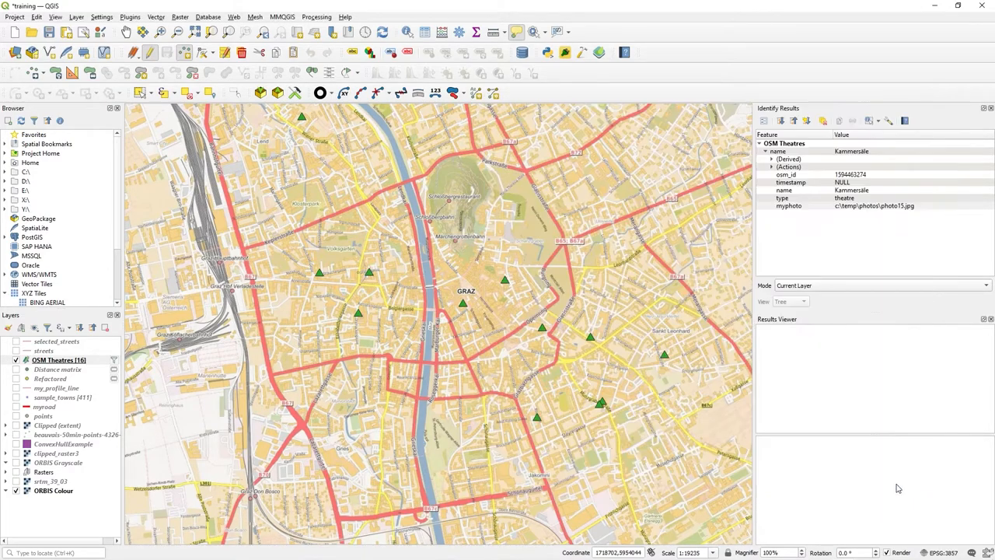
Step: Reopen OSM Theatres properties and keep myphoto as an Attachment widget with path c:\temp\photos
right_click(59, 359)
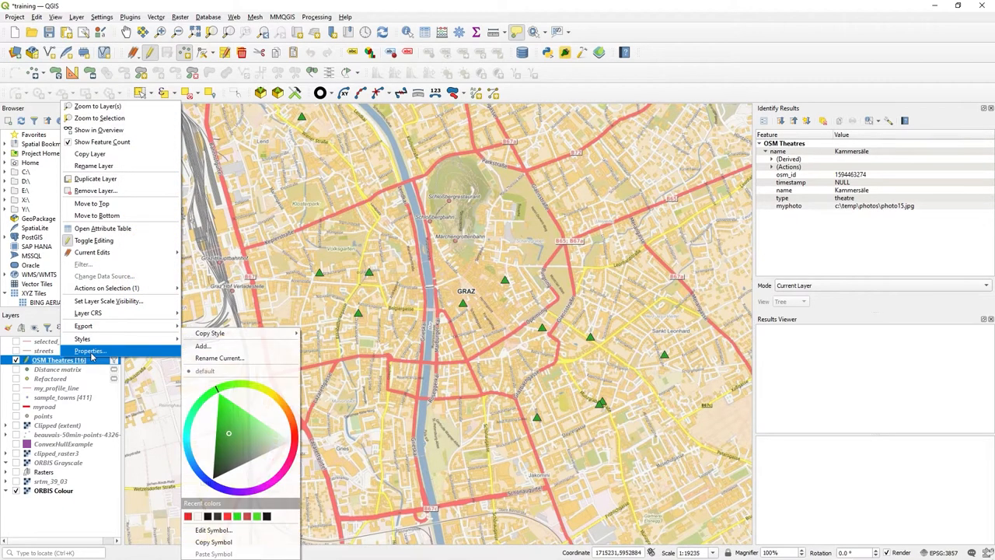
click(89, 351)
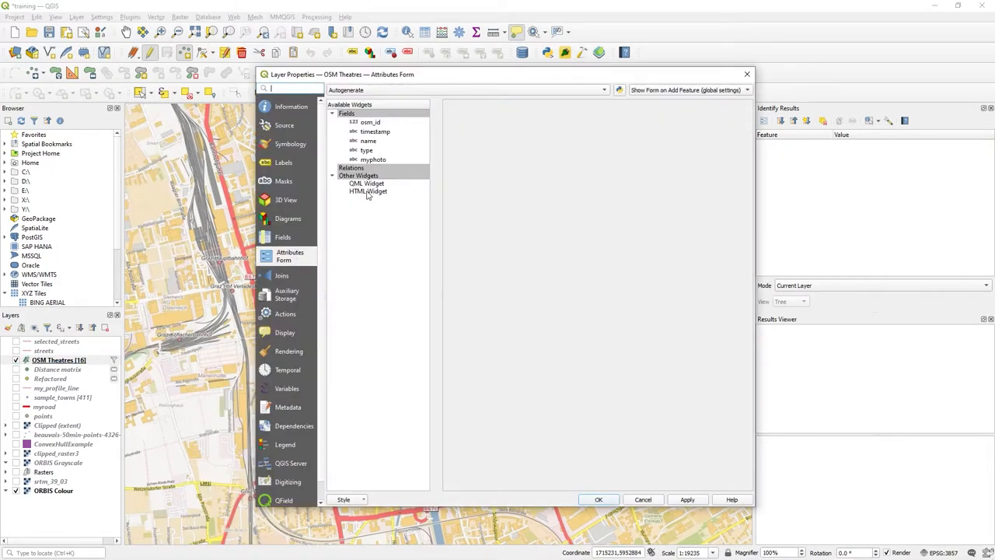
click(373, 160)
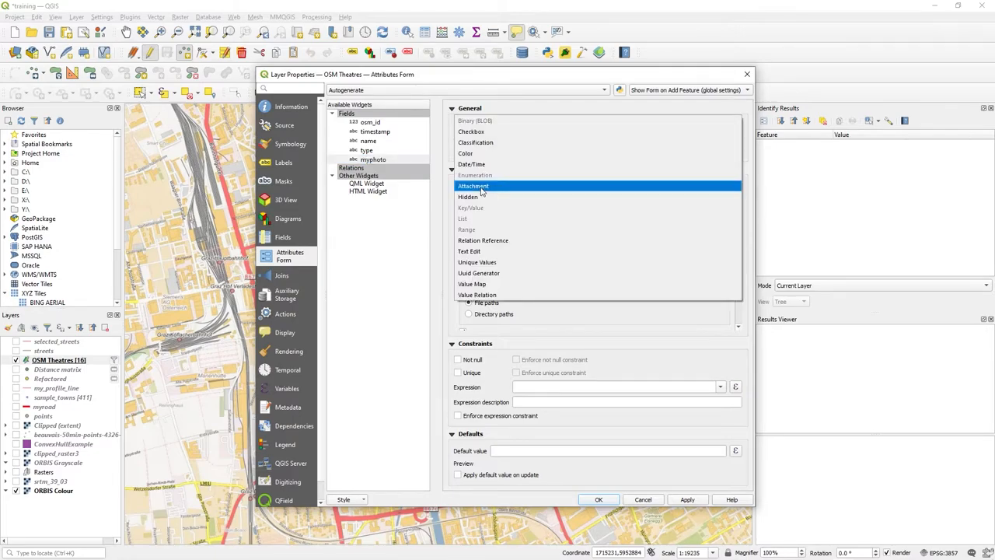
click(472, 186)
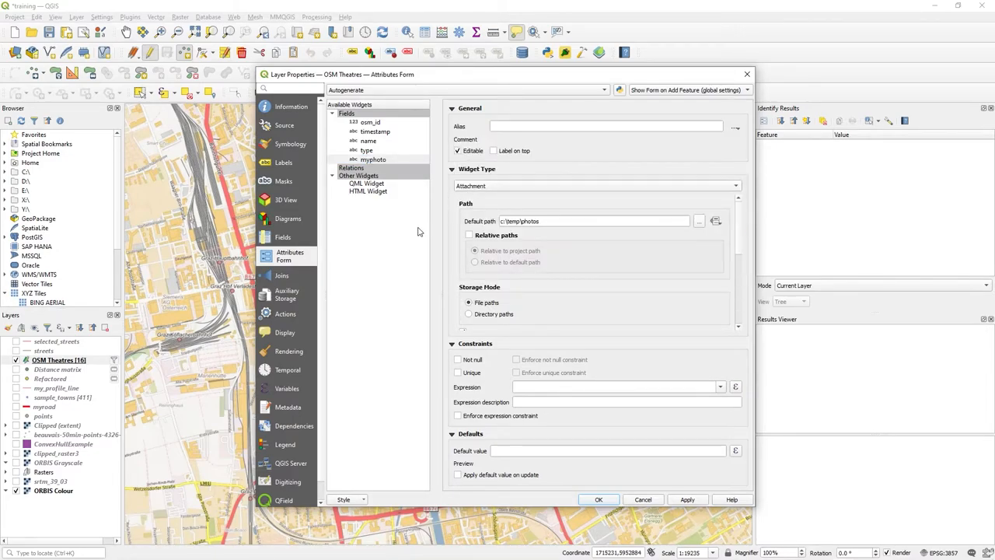